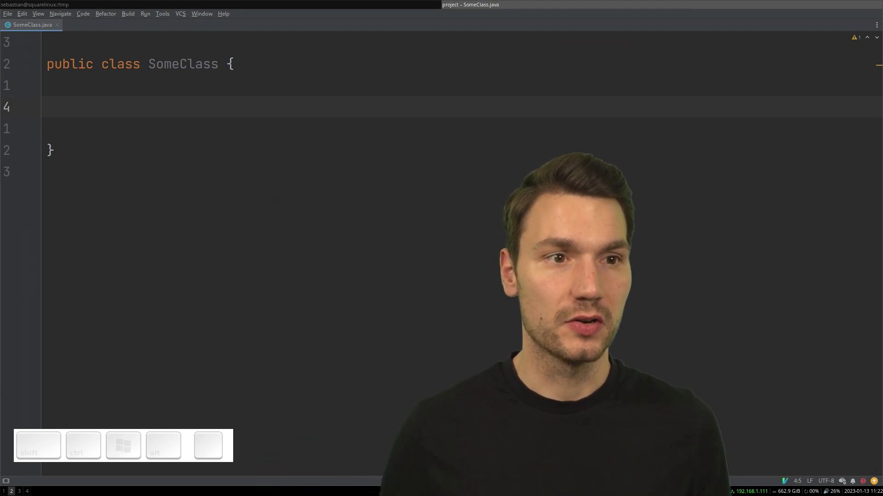
Add a main method with an empty System.out.println() and start the soutv template.
text(public static void main(String[] args) {)
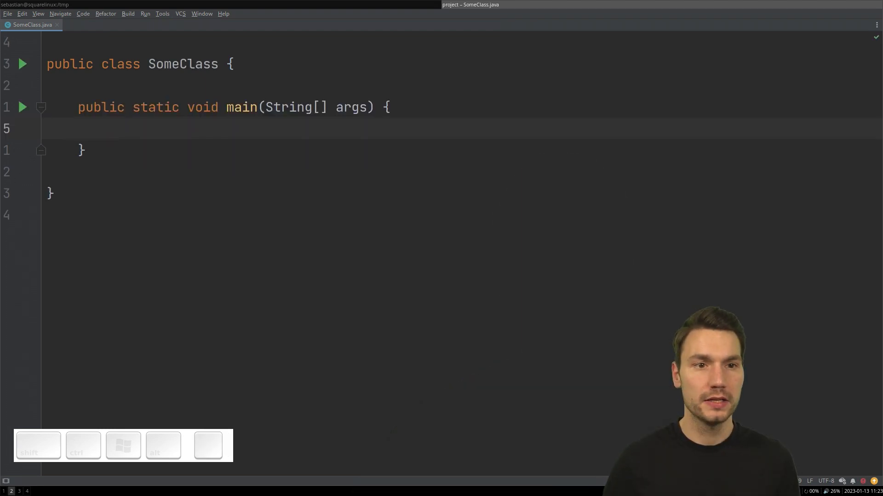
text(System.out.println();)
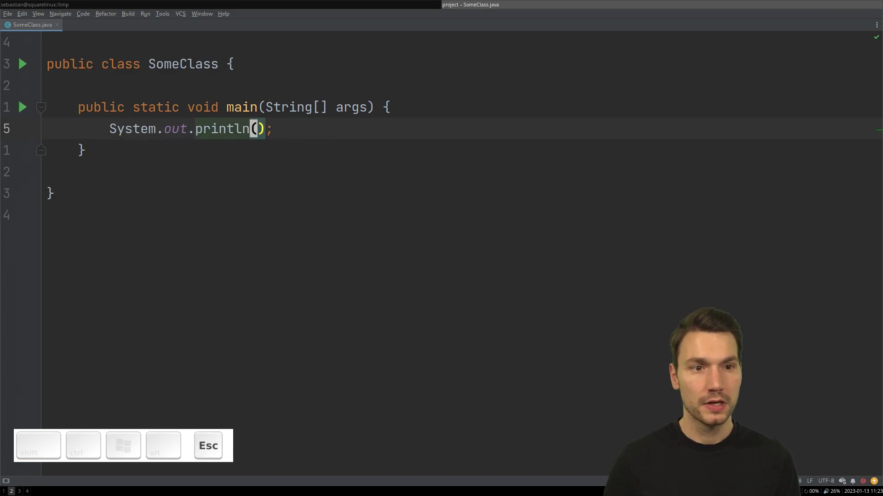
text(sout)
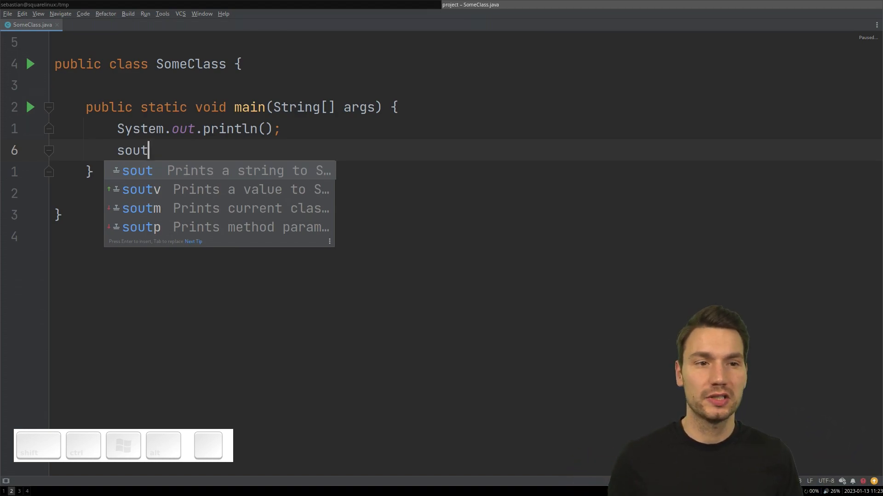
text(v)
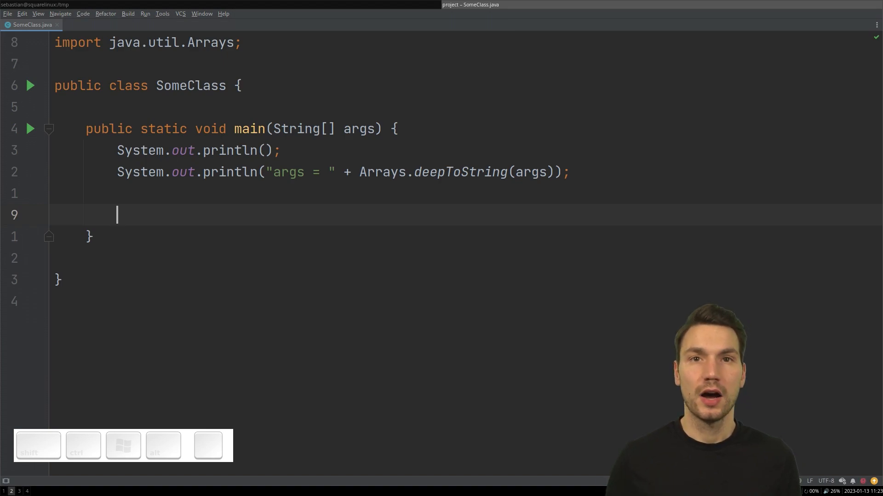
Print "Hello world" via the .sout postfix template and start a boolean declaration below.
text("Hello world")
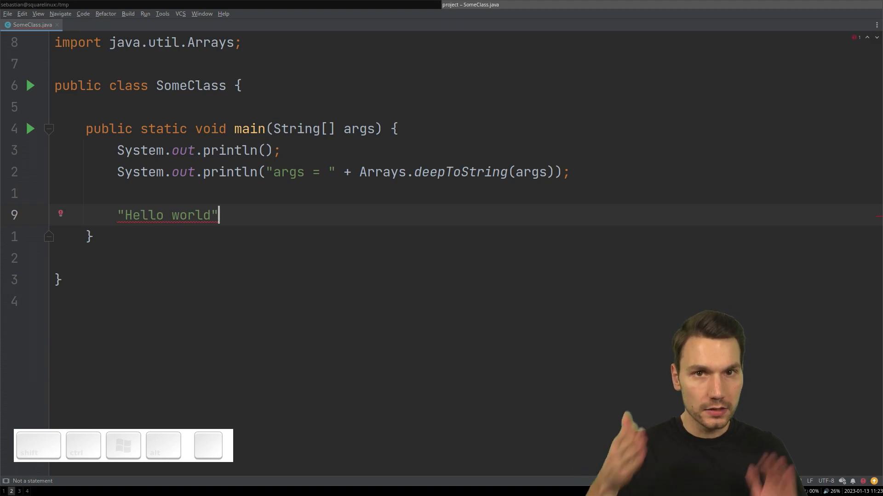
text(.)
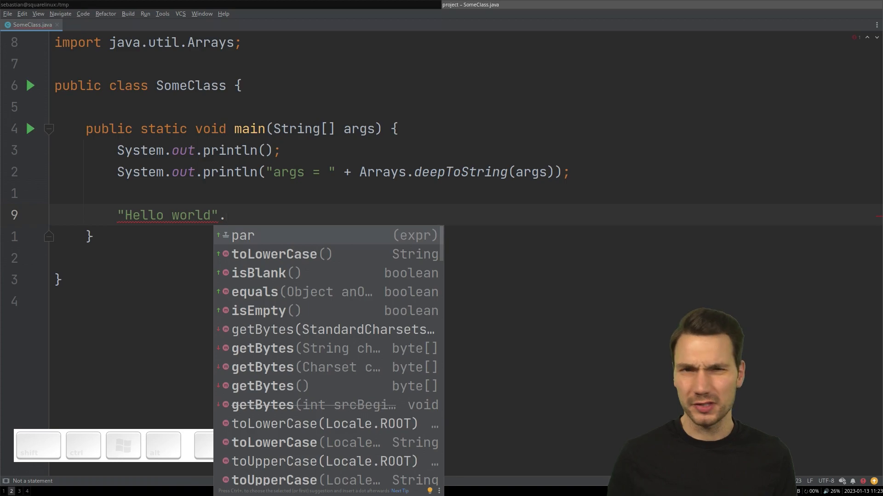
text(sout)
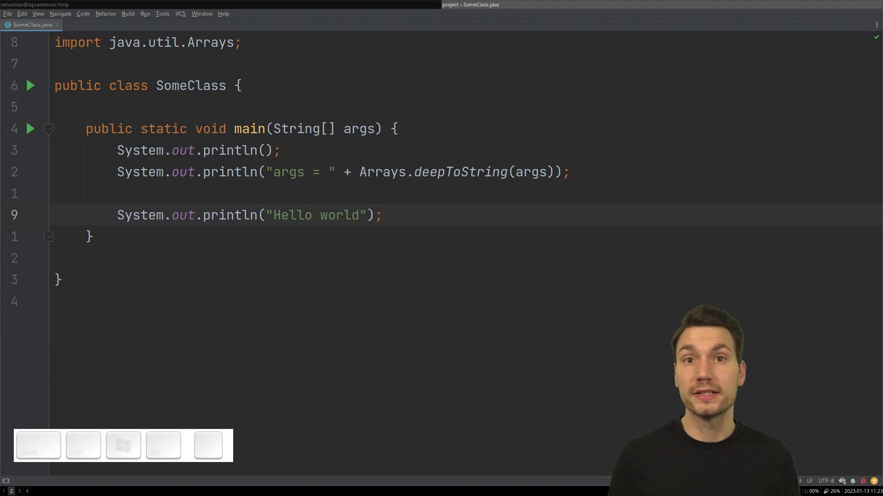
key(Enter)
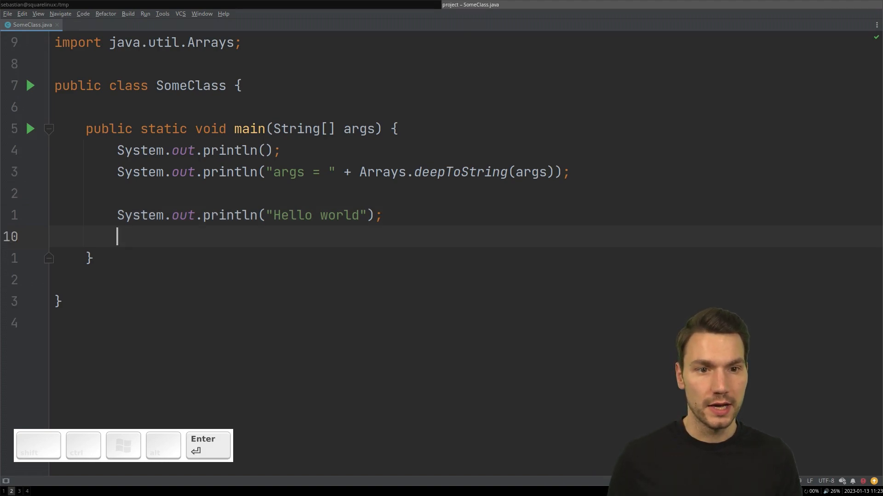
text(boolean var =)
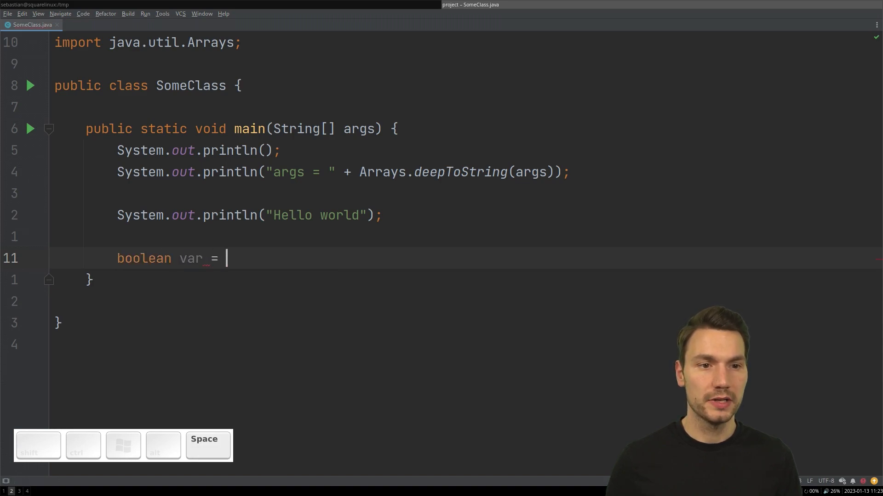
Set the Boolean var to true and wrap it in a not-null check with .nn.
text(true;)
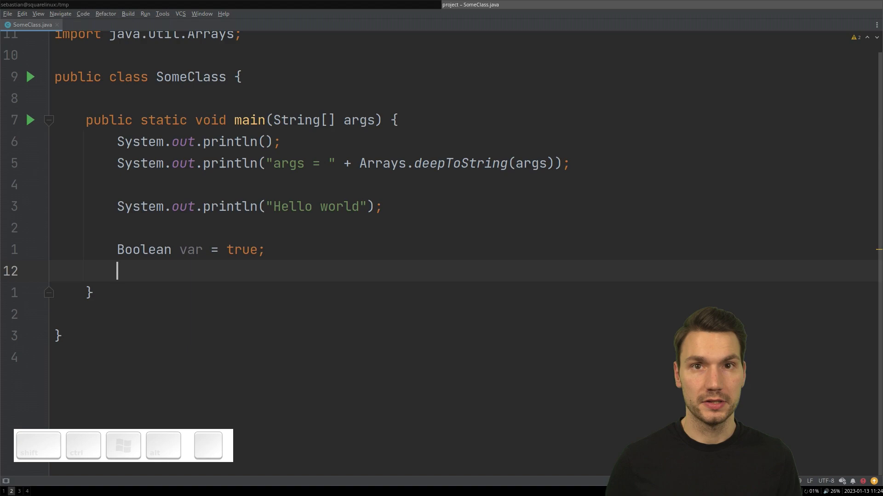
text(var.nn)
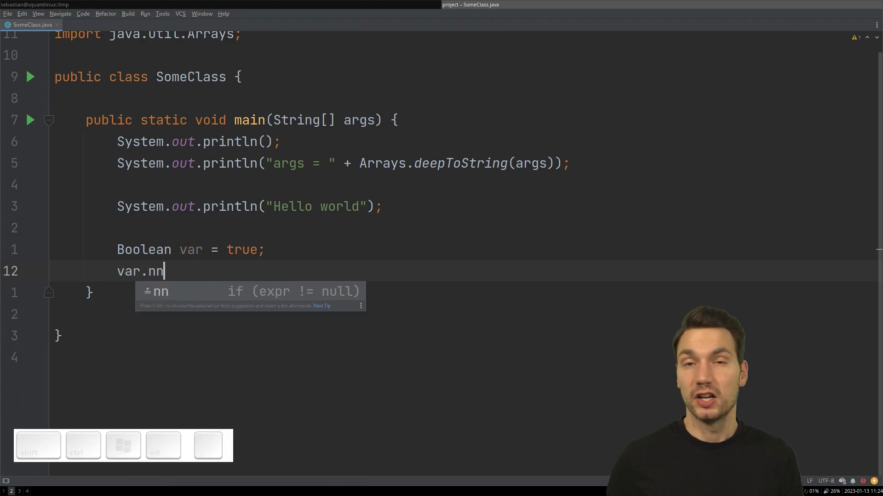
key(Tab)
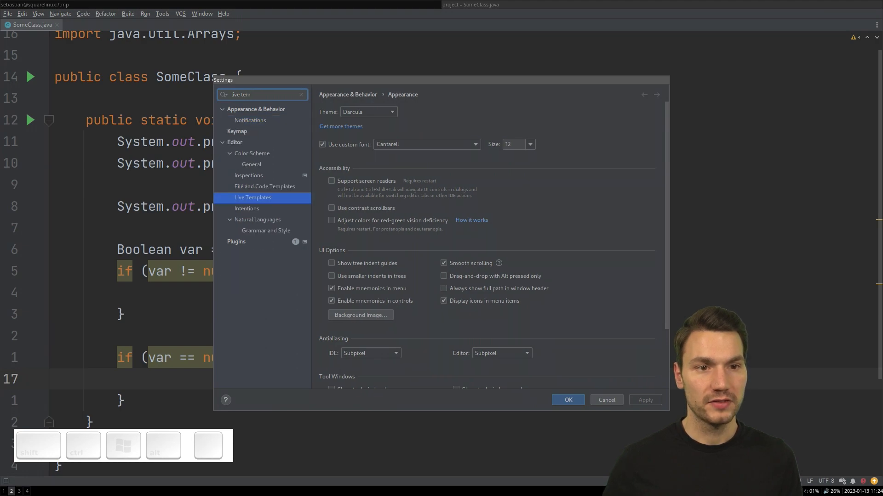
Browse the Live Templates groups in Settings, then clear the search and close Settings.
click(253, 197)
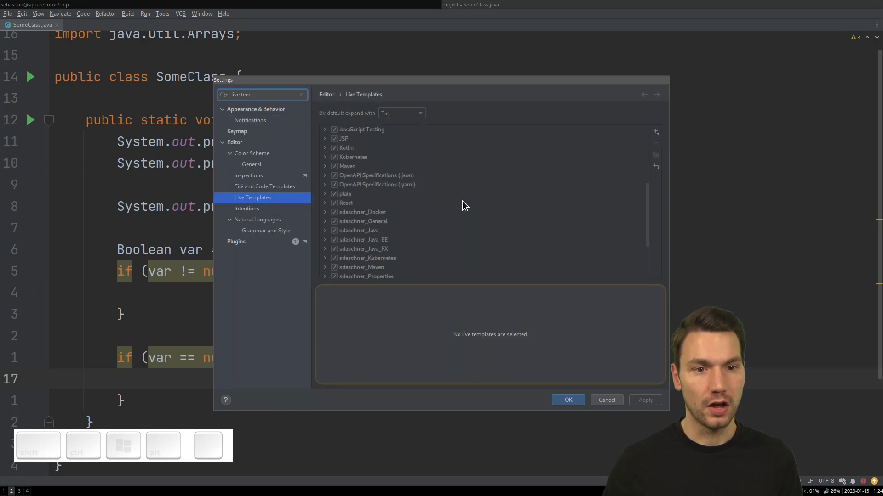
scroll(down, 3)
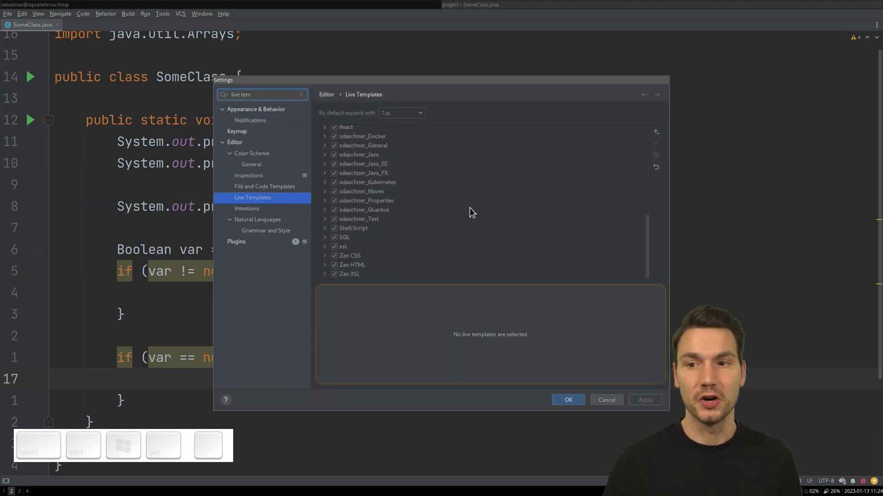
key(Escape)
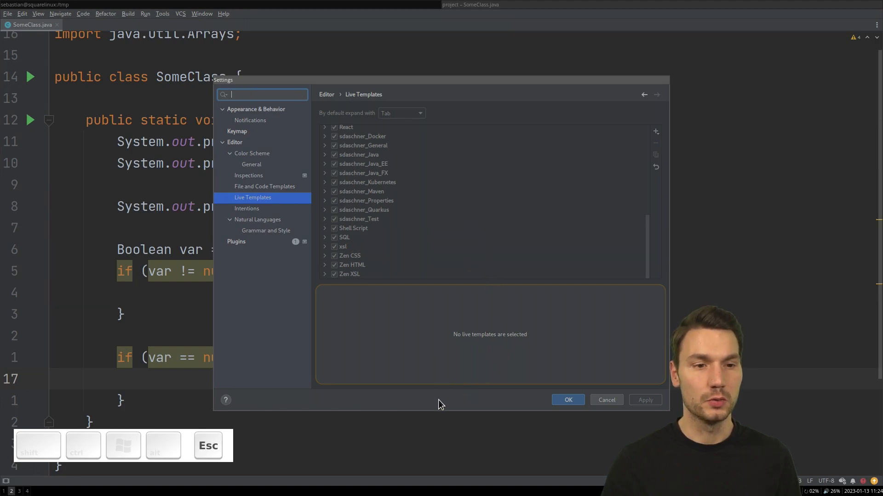
key(Escape)
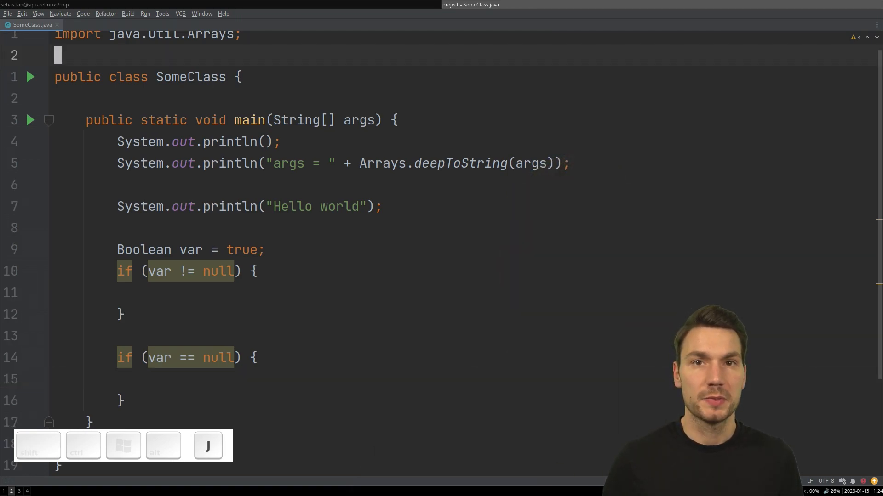
key(Enter)
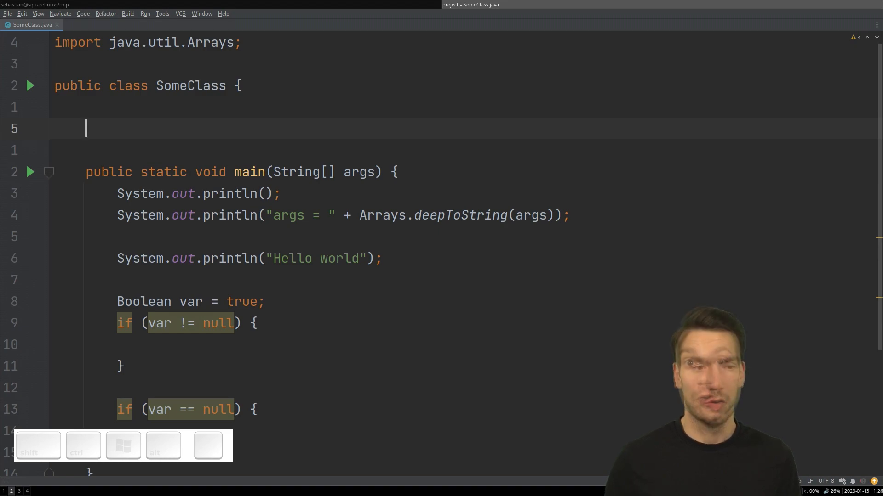
text(ijt)
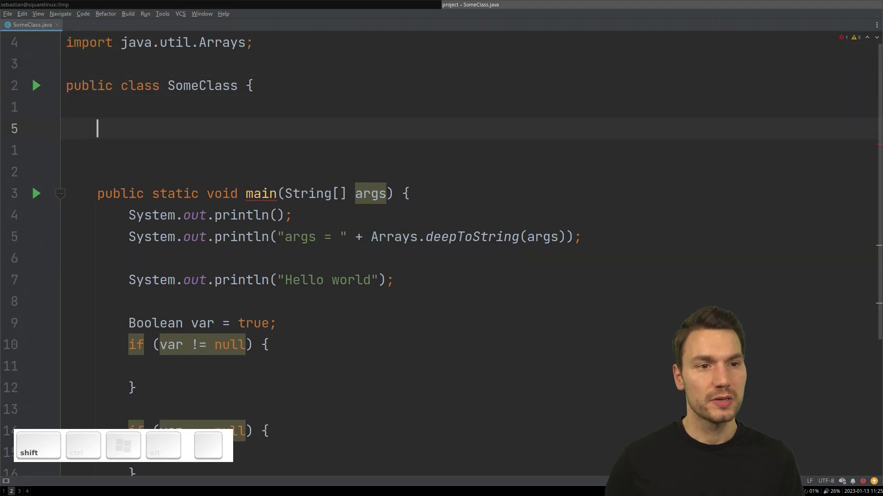
text(@I)
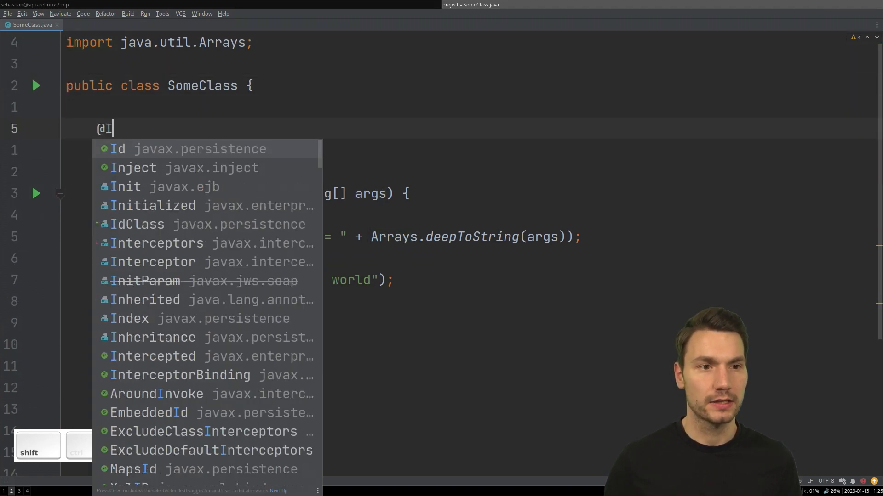
text(n)
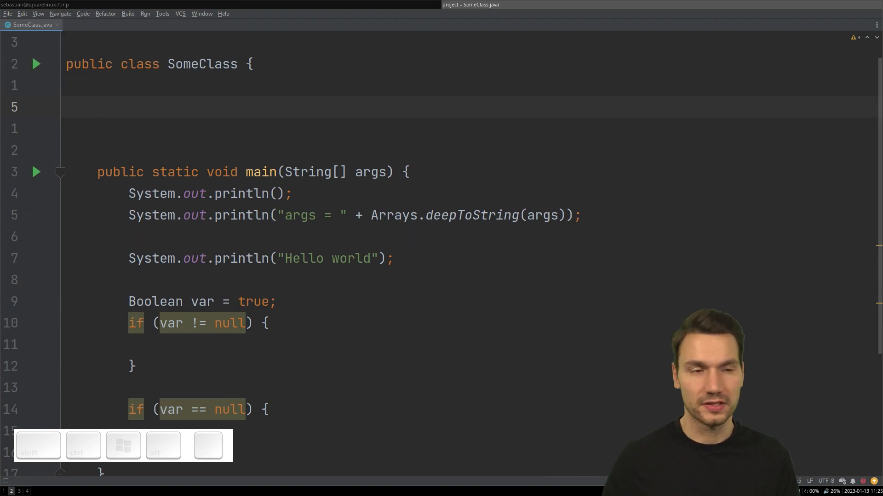
text(ijt)
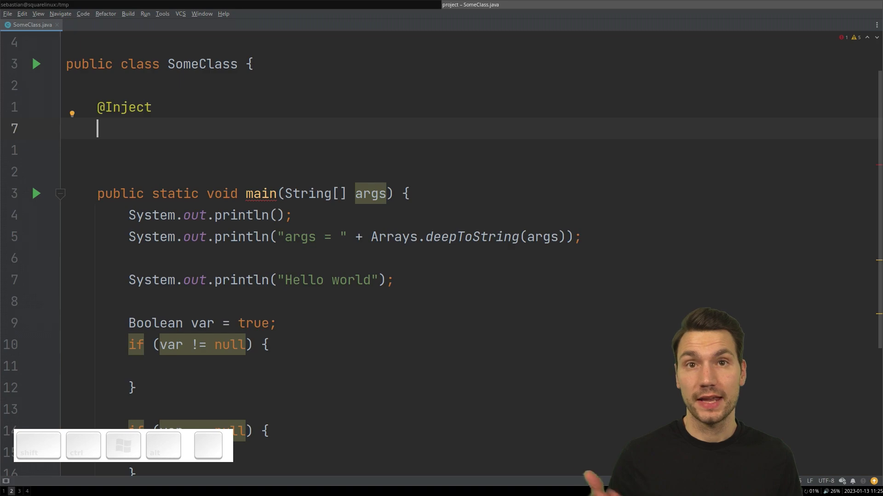
text(as)
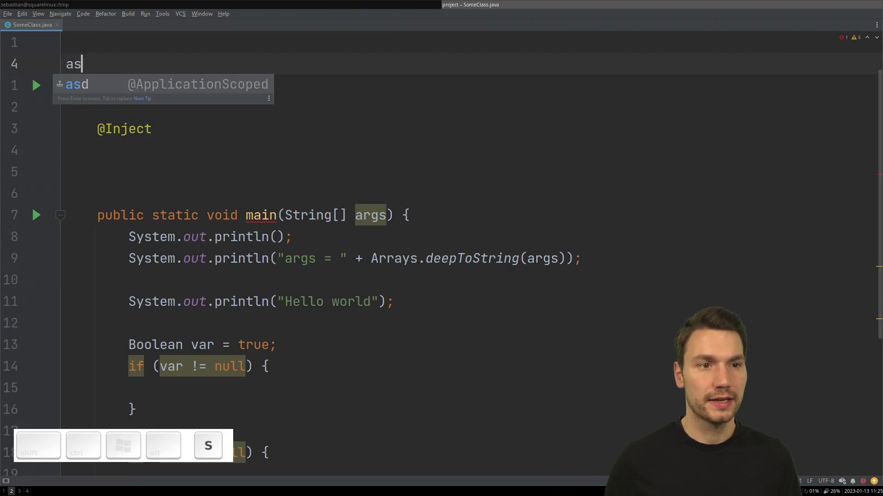
key(Enter)
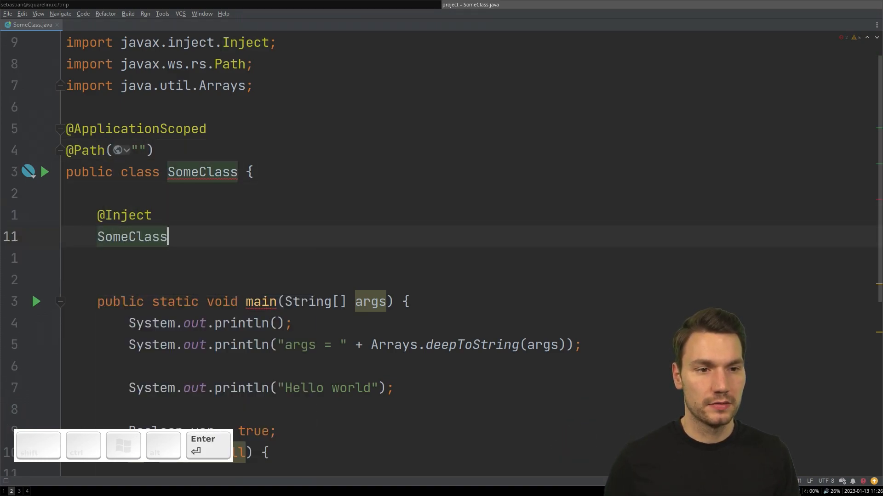
Finish the someClass field, then expand var.asth into assertThat(var) below the null checks.
text(someClass;)
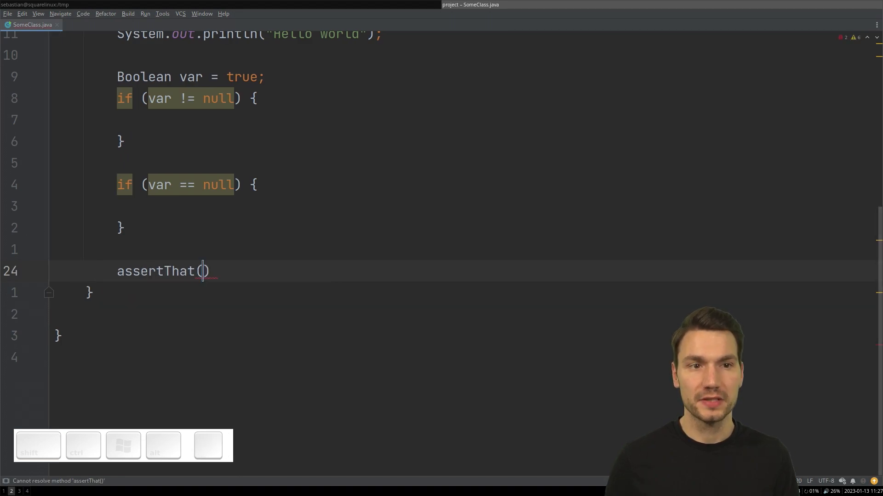
text(var).)
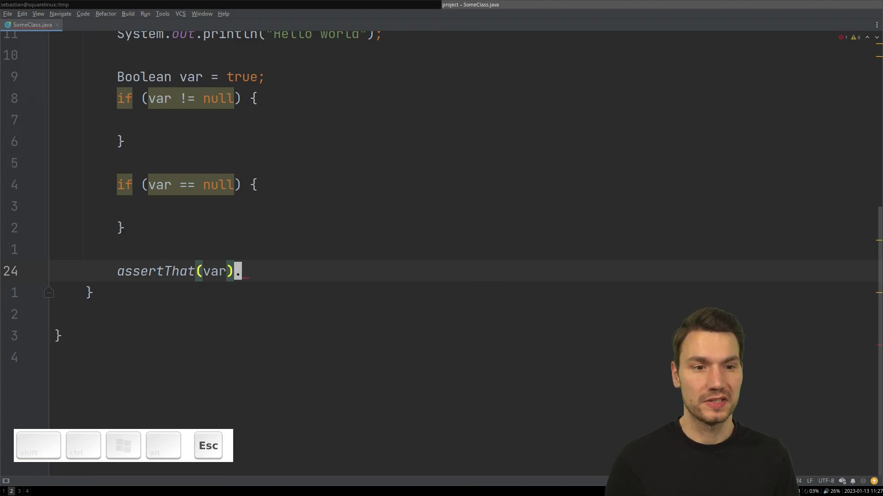
text(var.as)
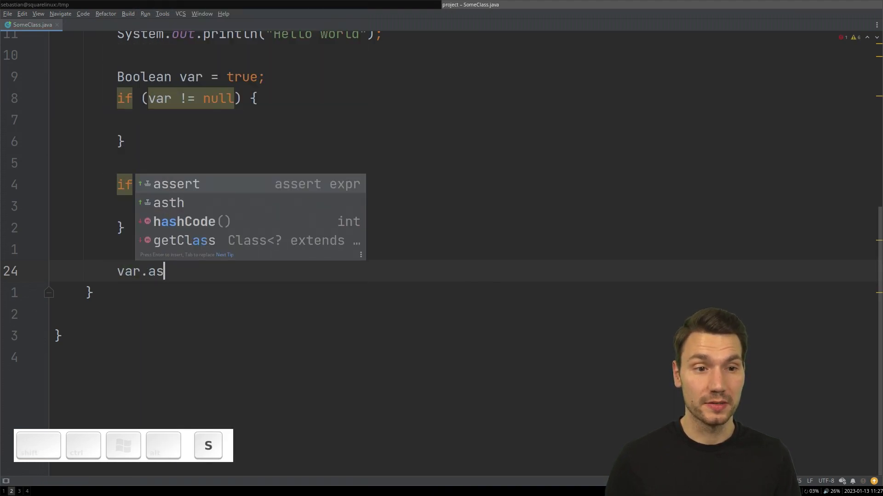
text(th)
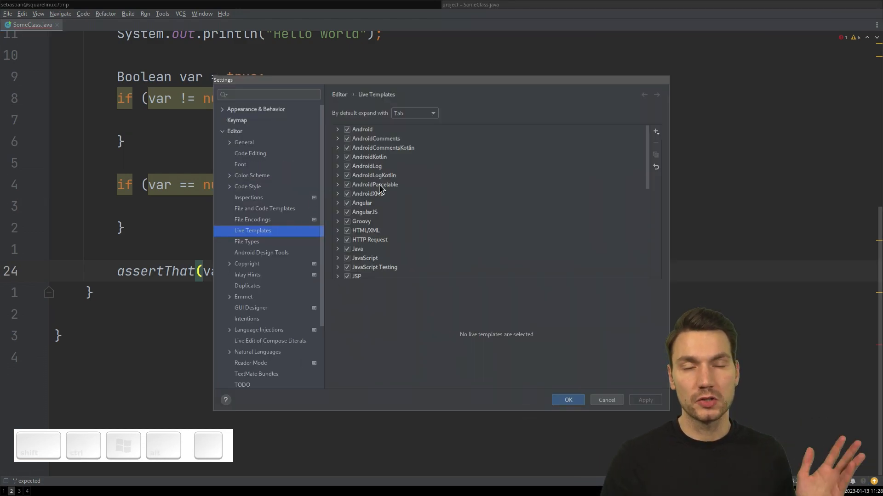
Scroll the Live Templates group list and bring up sdaschner's dotfiles template files on GitHub.
scroll(down, 3)
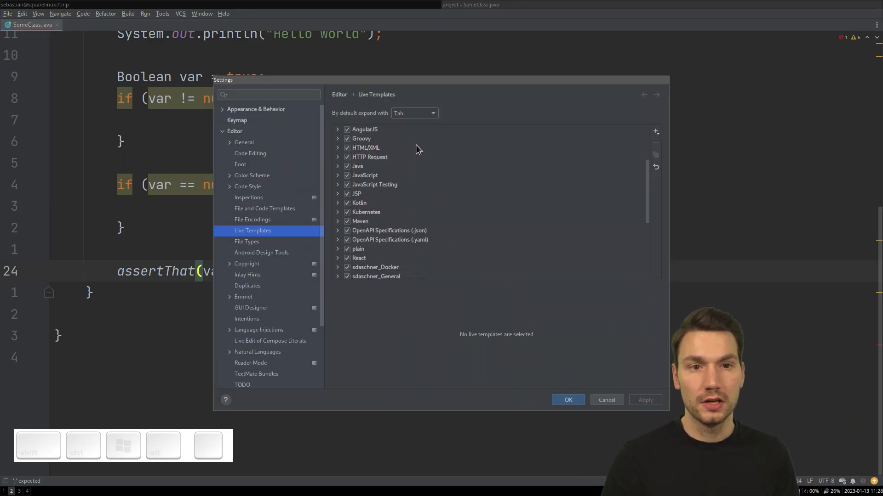
scroll(down, 3)
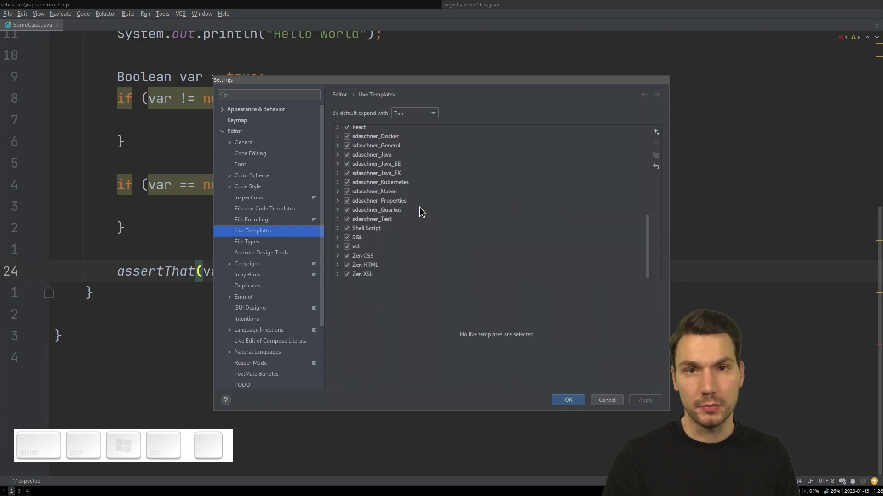
click(607, 400)
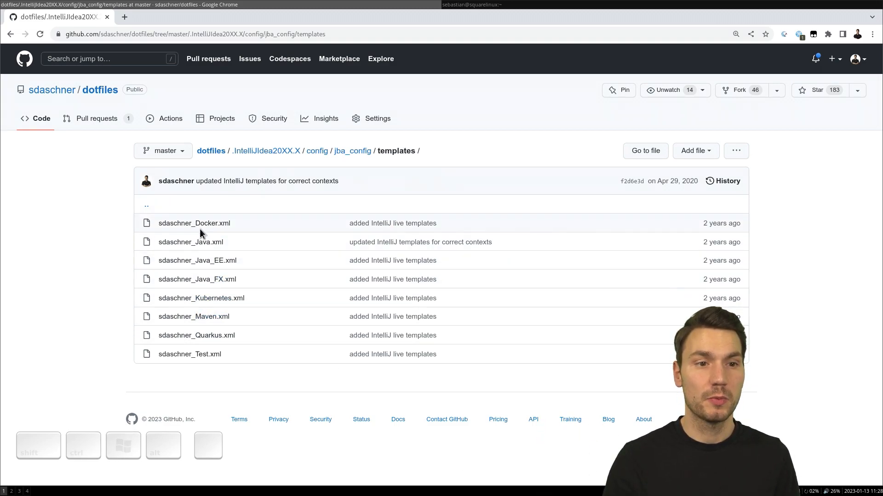
mouse_move(212, 359)
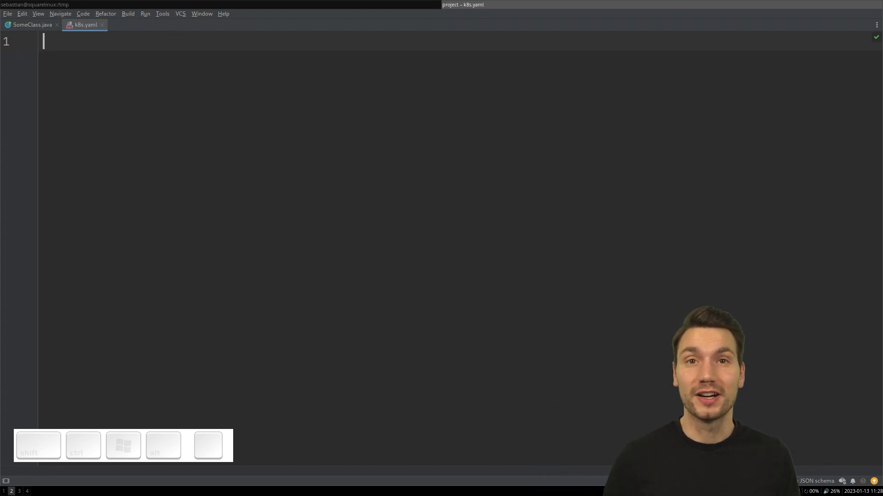
Expand kc into a hello-world Deployment with image hello:1, then return to SomeClass.java.
text(kc)
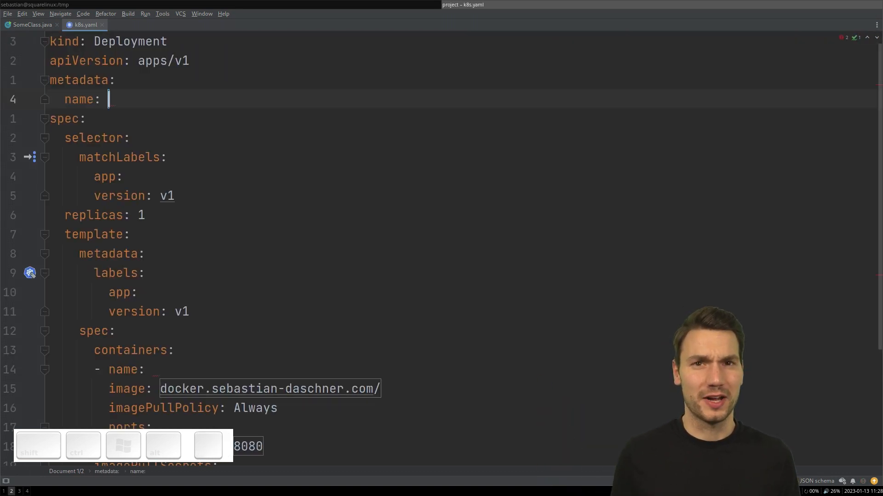
text(hello)
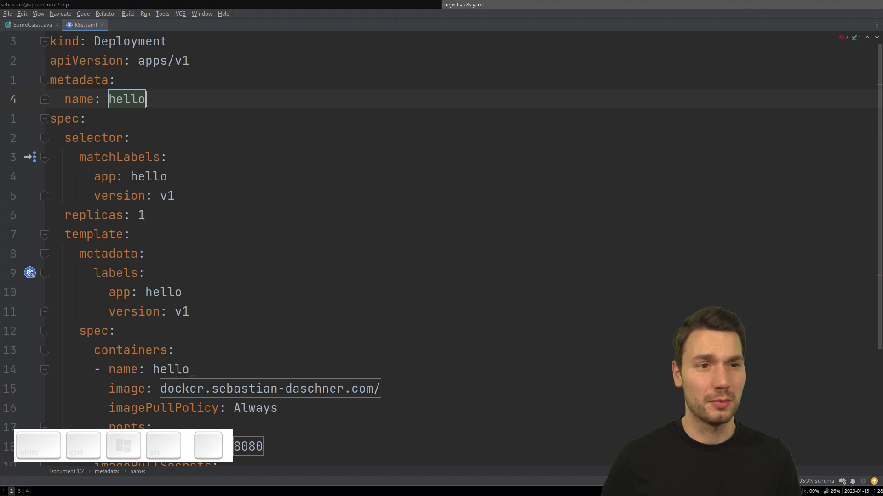
text(-world)
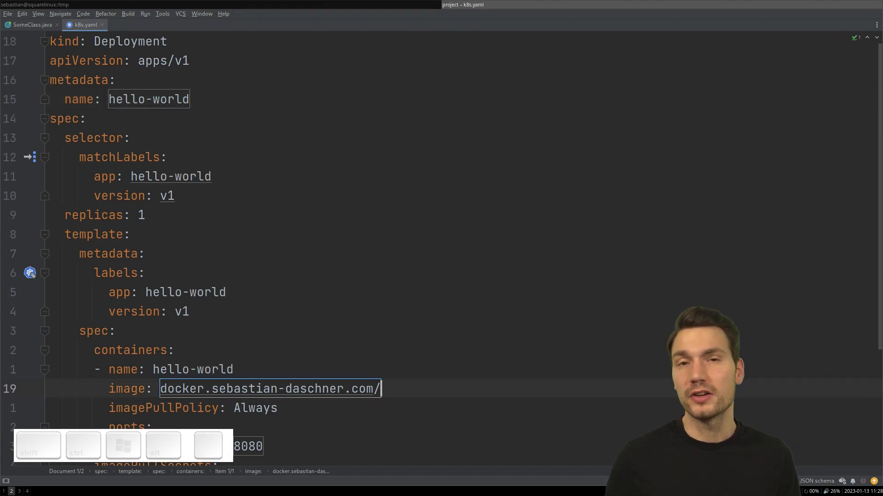
text(hello:1)
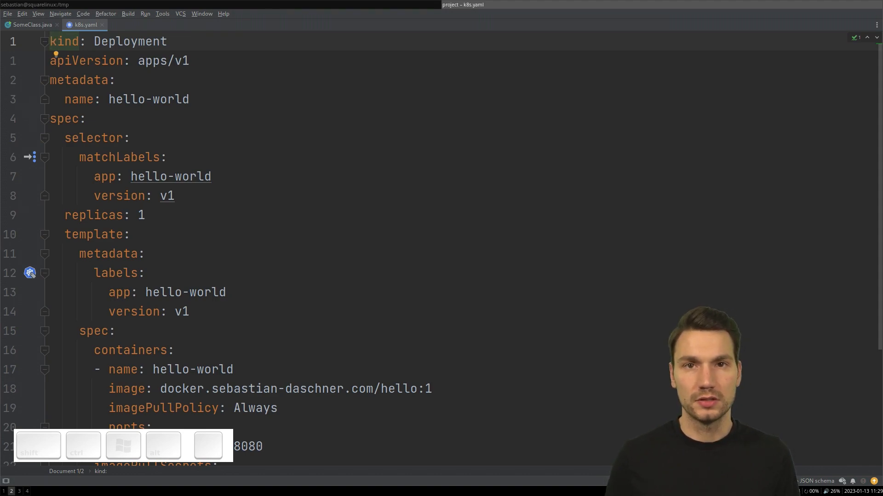
click(30, 24)
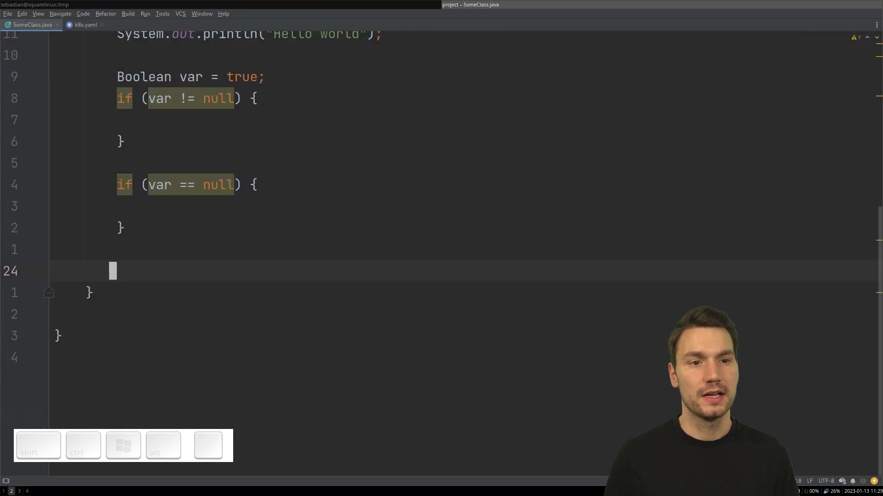